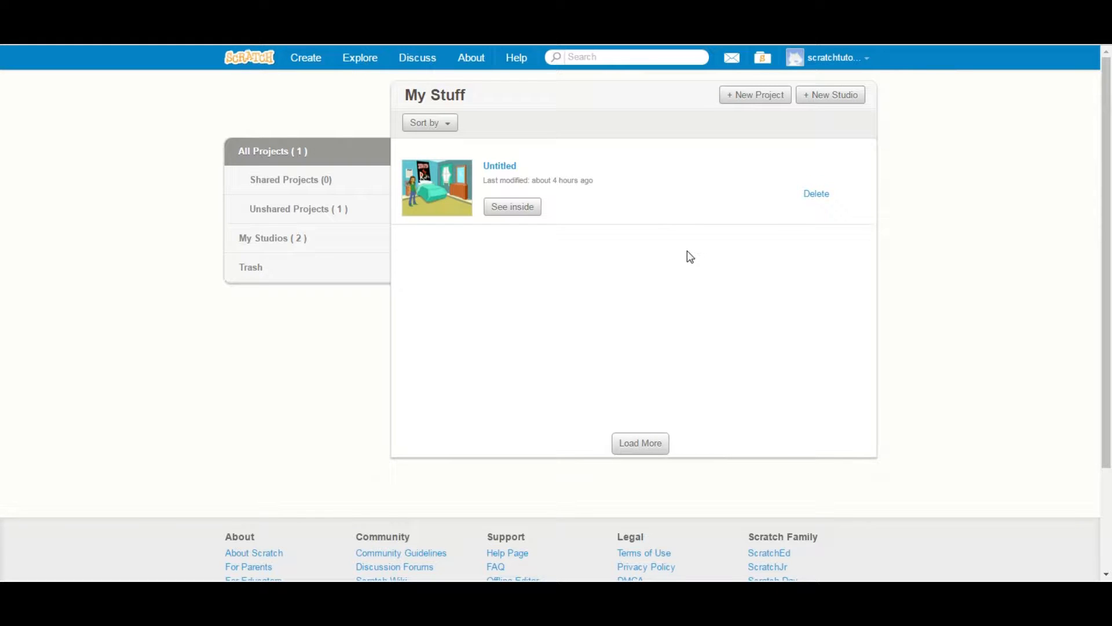
{"action": "mouse_move", "coordinate": [563, 126]}
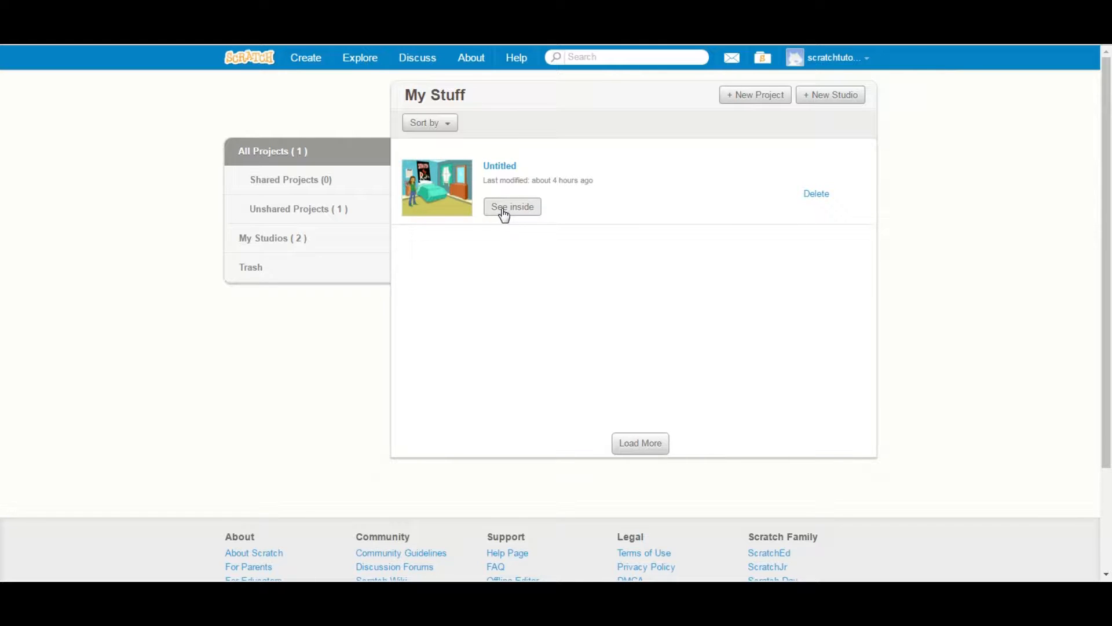
Open the Untitled bedroom project in the Scratch editor via See inside
{"action": "left_click", "coordinate": [511, 207]}
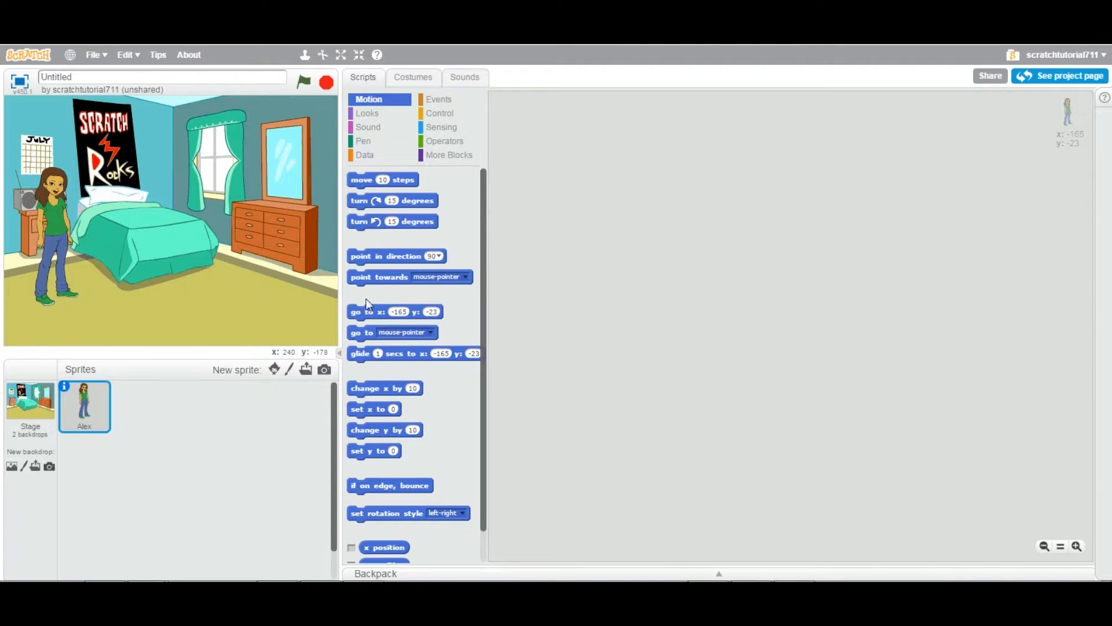
{"action": "mouse_move", "coordinate": [248, 198]}
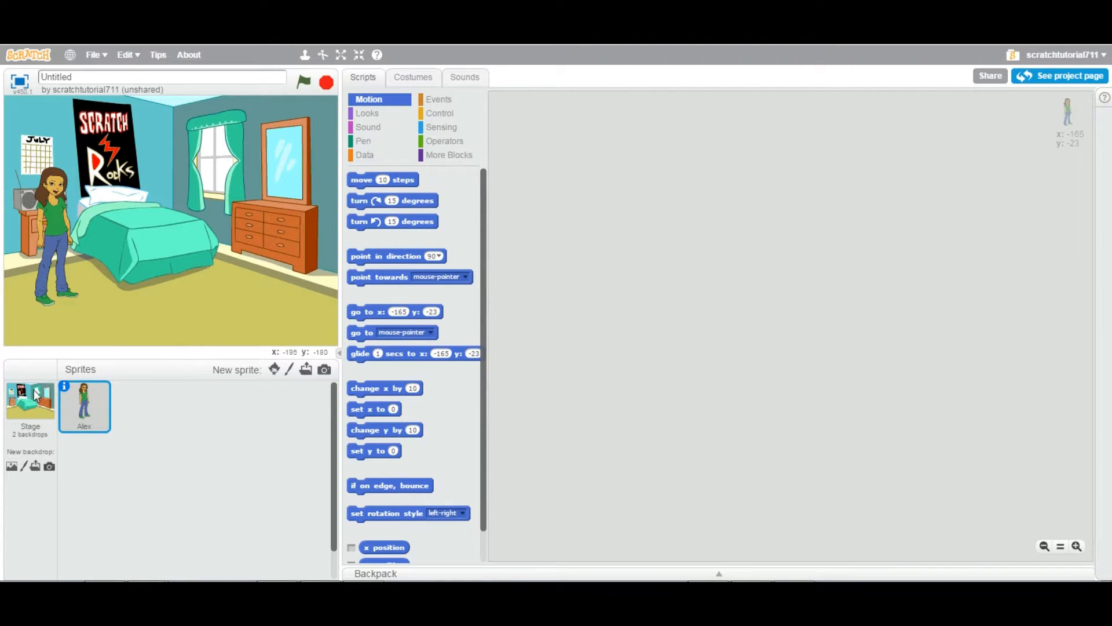
{"action": "mouse_move", "coordinate": [239, 206]}
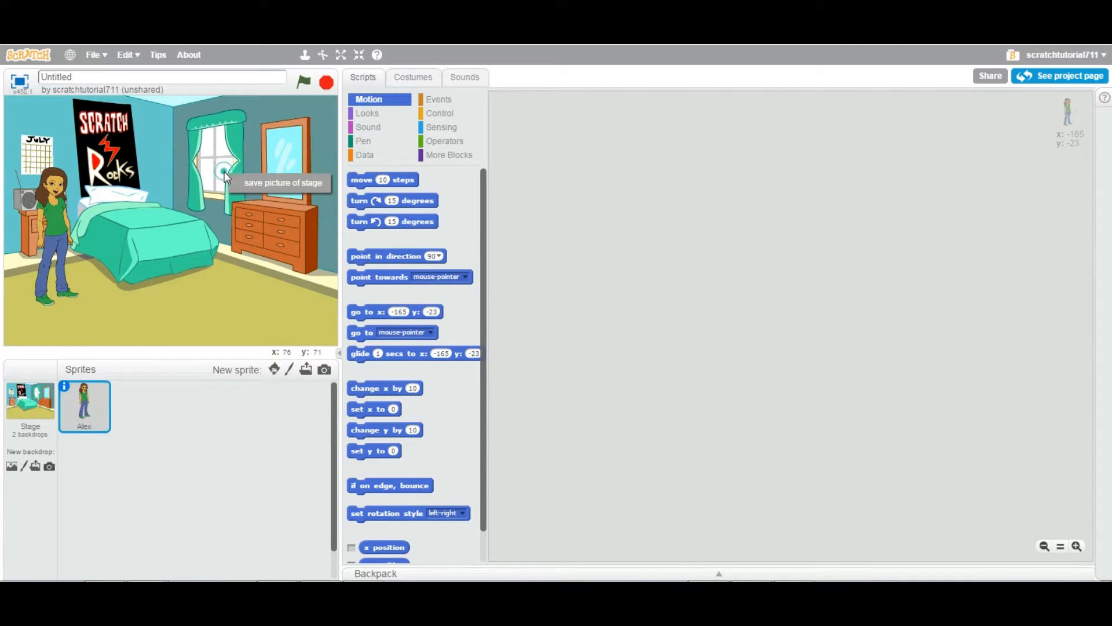
{"action": "mouse_move", "coordinate": [247, 250]}
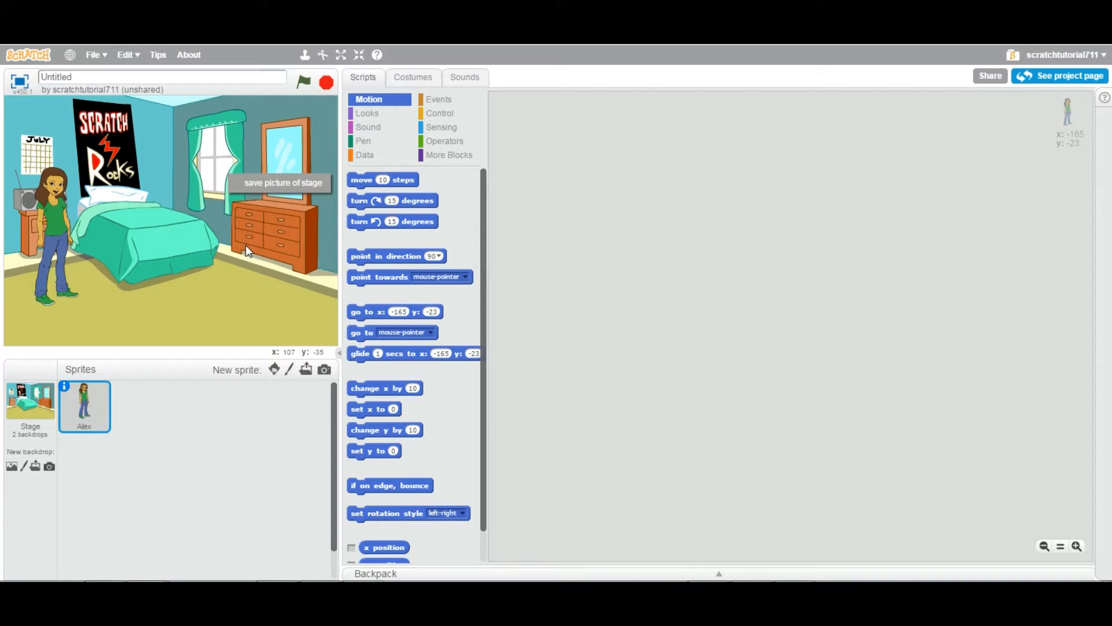
{"action": "mouse_move", "coordinate": [239, 249]}
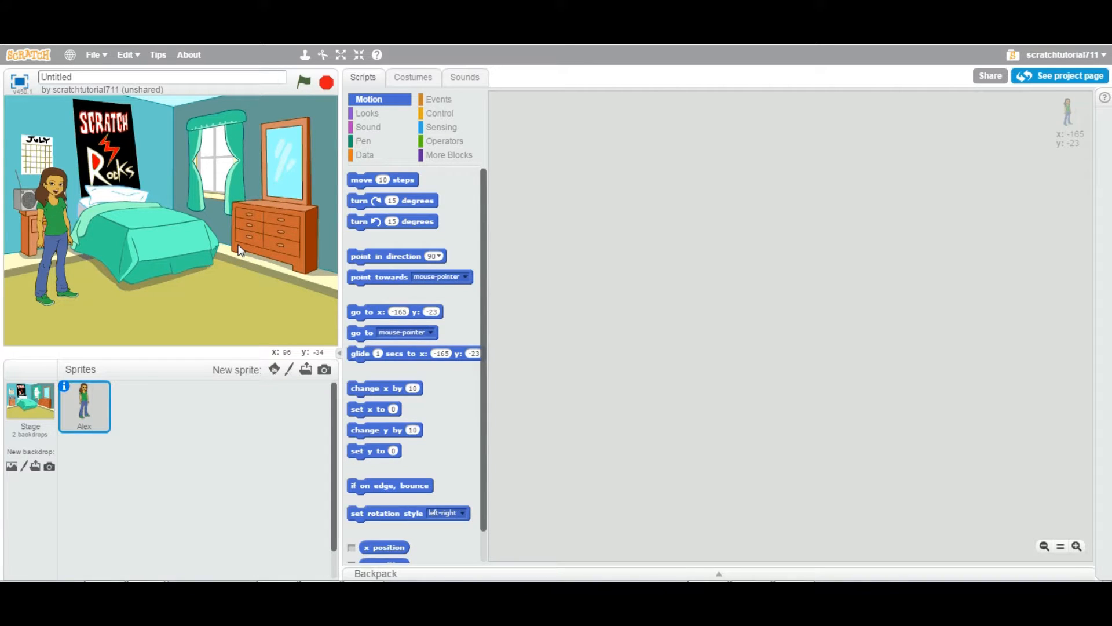
{"action": "mouse_move", "coordinate": [85, 349]}
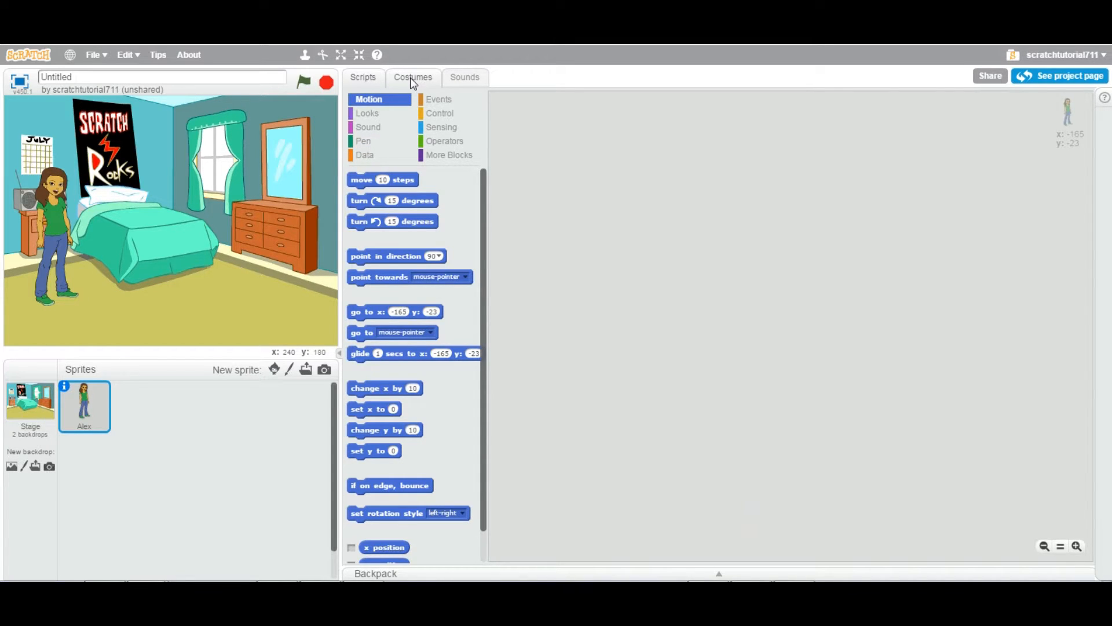
Browse Alex's sounds and costumes, trying alex-c and returning Alex to alex-a
{"action": "left_click", "coordinate": [464, 77]}
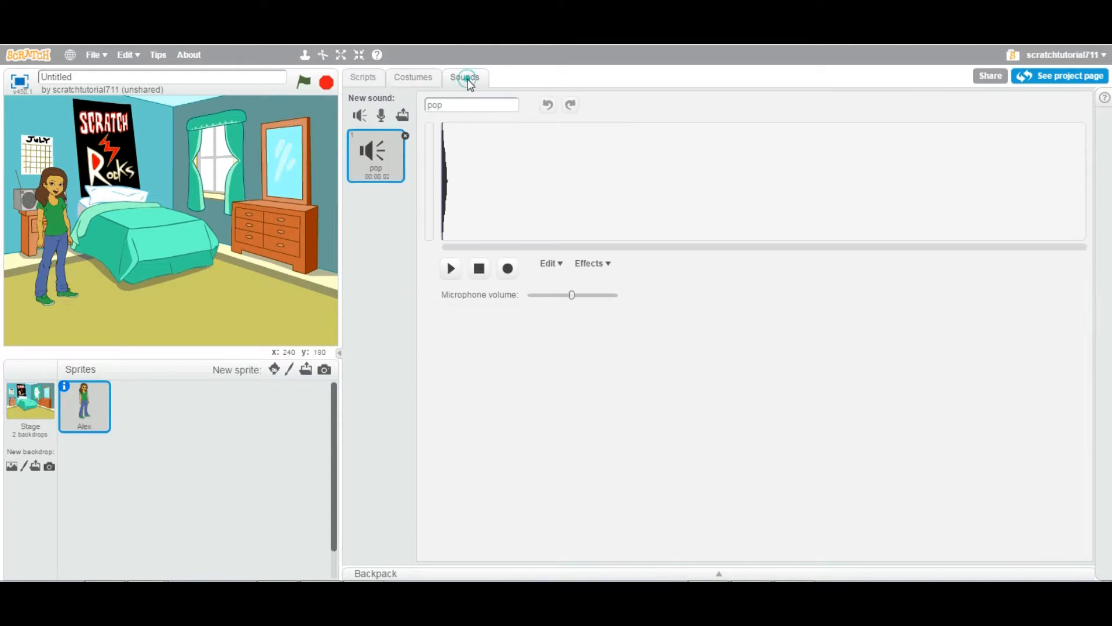
{"action": "left_click", "coordinate": [412, 78]}
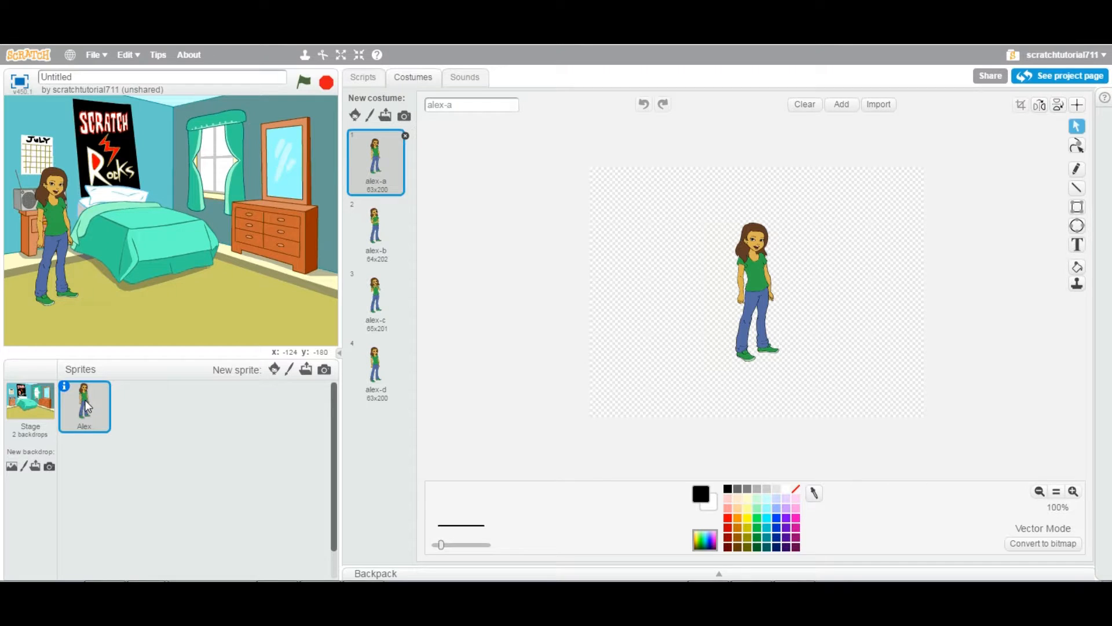
{"action": "left_click", "coordinate": [376, 300]}
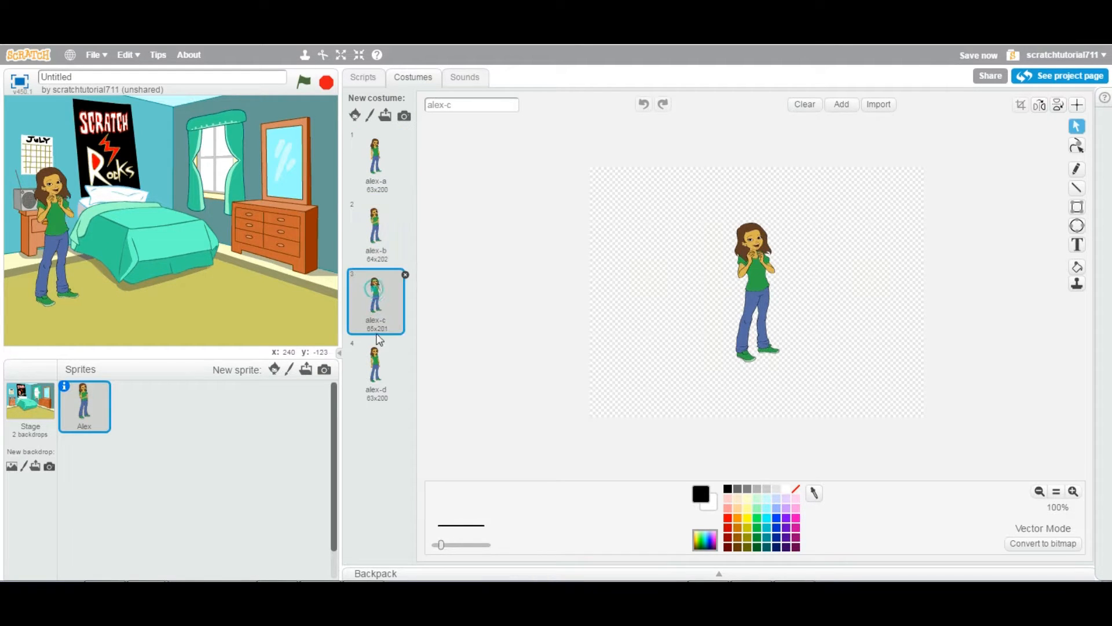
{"action": "left_click", "coordinate": [375, 160]}
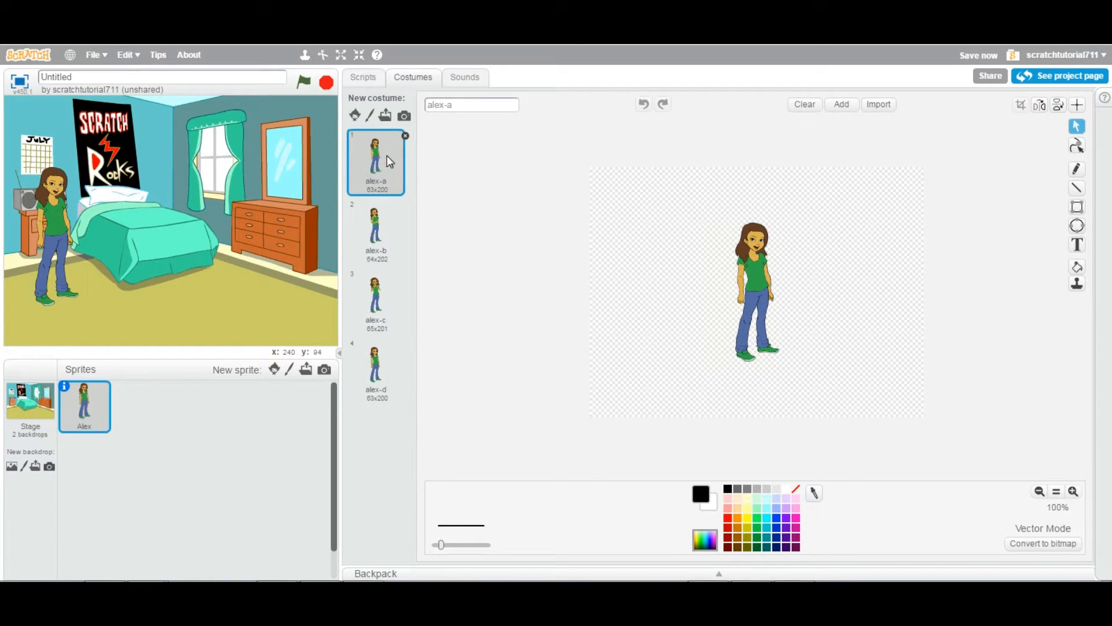
{"action": "mouse_move", "coordinate": [38, 417]}
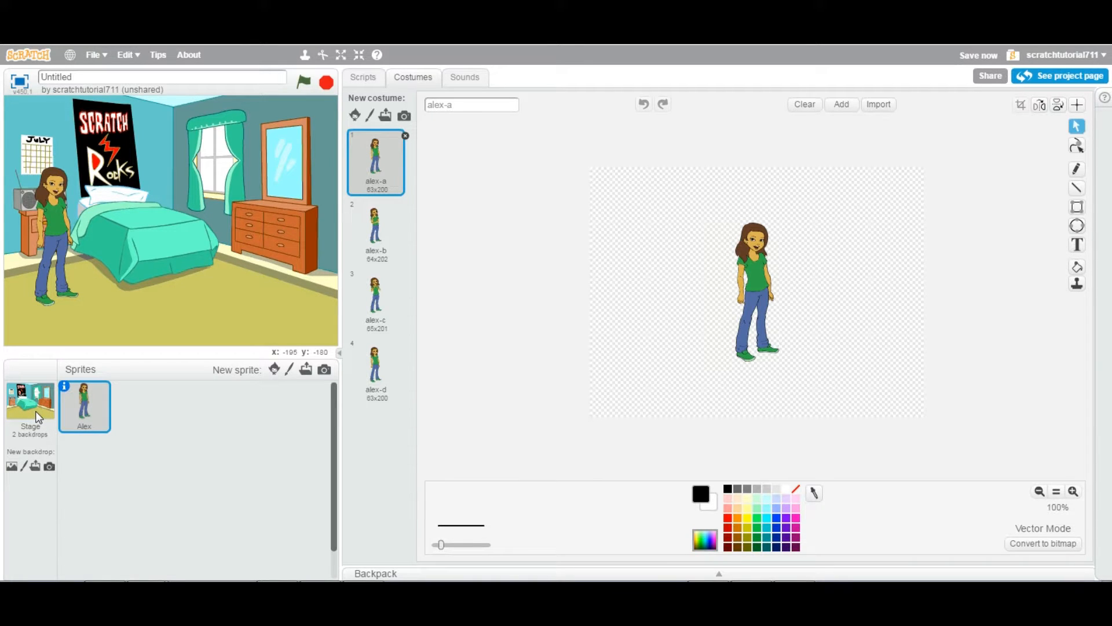
Select the Stage for editing after briefly returning to the Alex sprite
{"action": "left_click", "coordinate": [31, 404]}
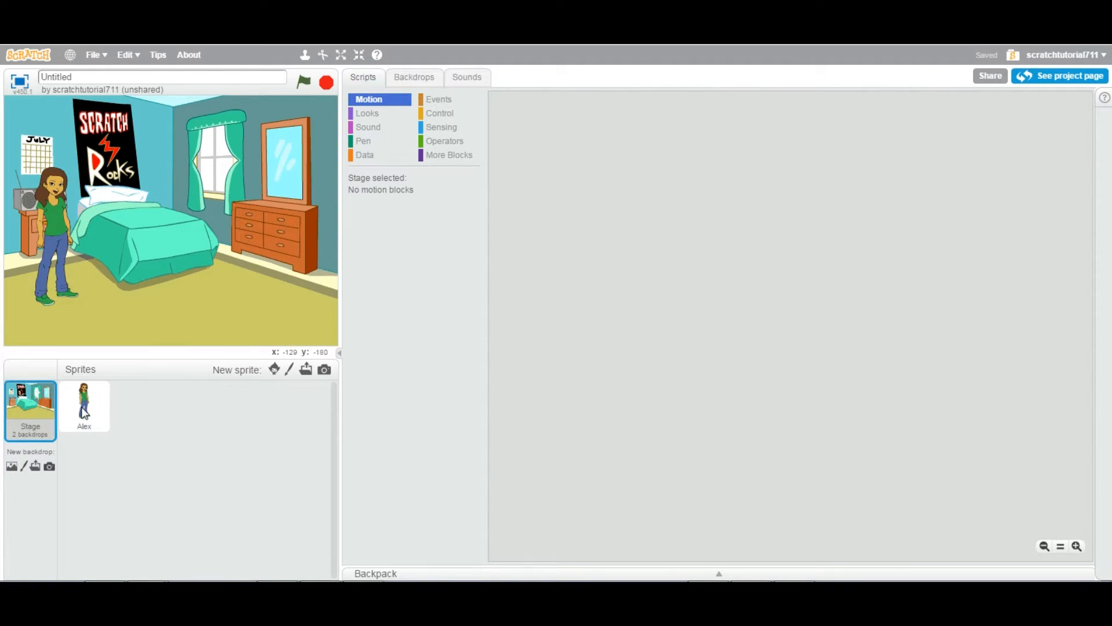
{"action": "left_click", "coordinate": [84, 407]}
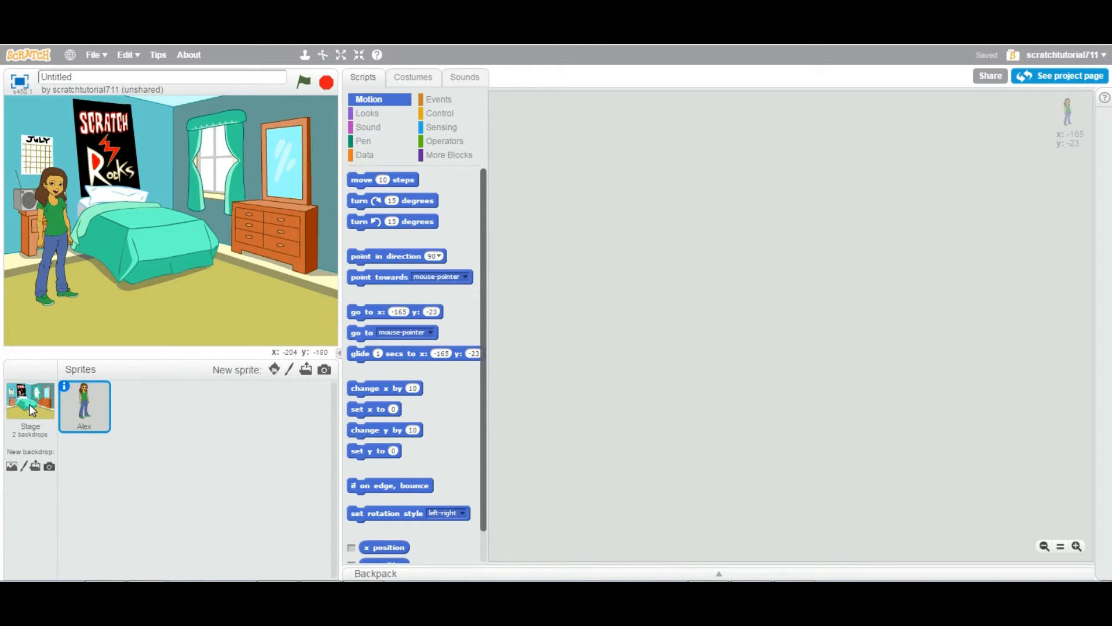
{"action": "left_click", "coordinate": [30, 404]}
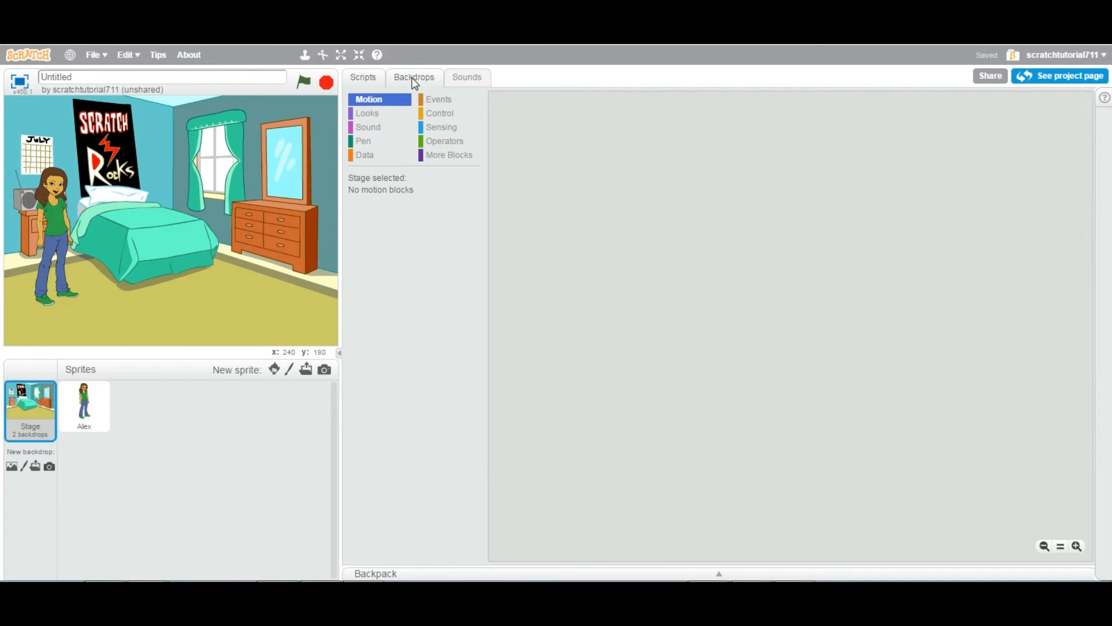
Show the Stage's backdrops, listing bedroom2 and the pink backdrop2
{"action": "left_click", "coordinate": [413, 76]}
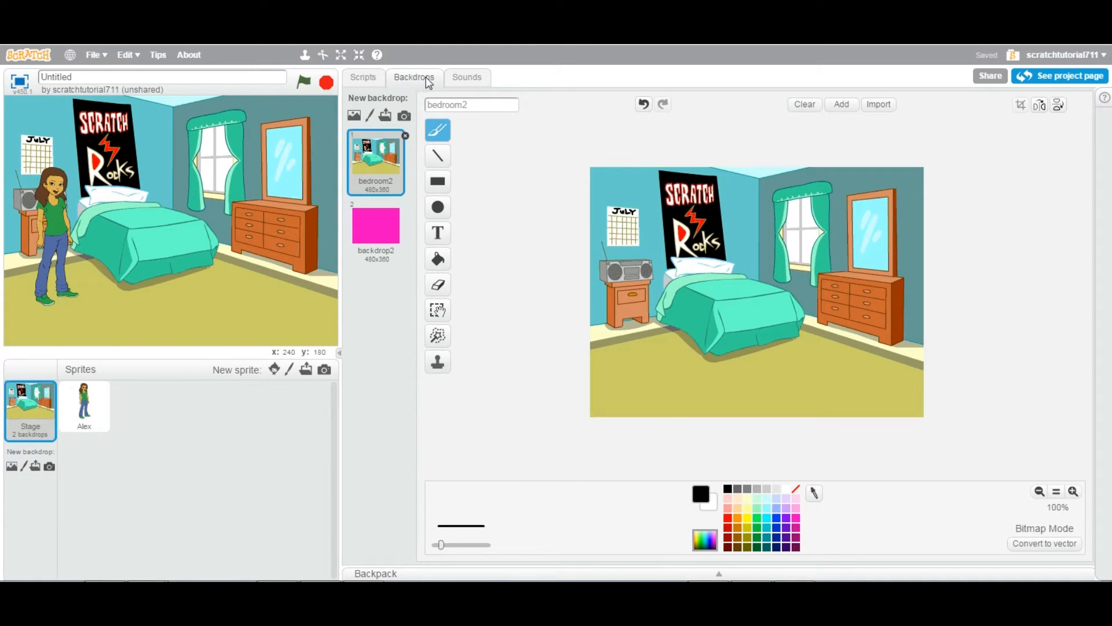
{"action": "mouse_move", "coordinate": [372, 301]}
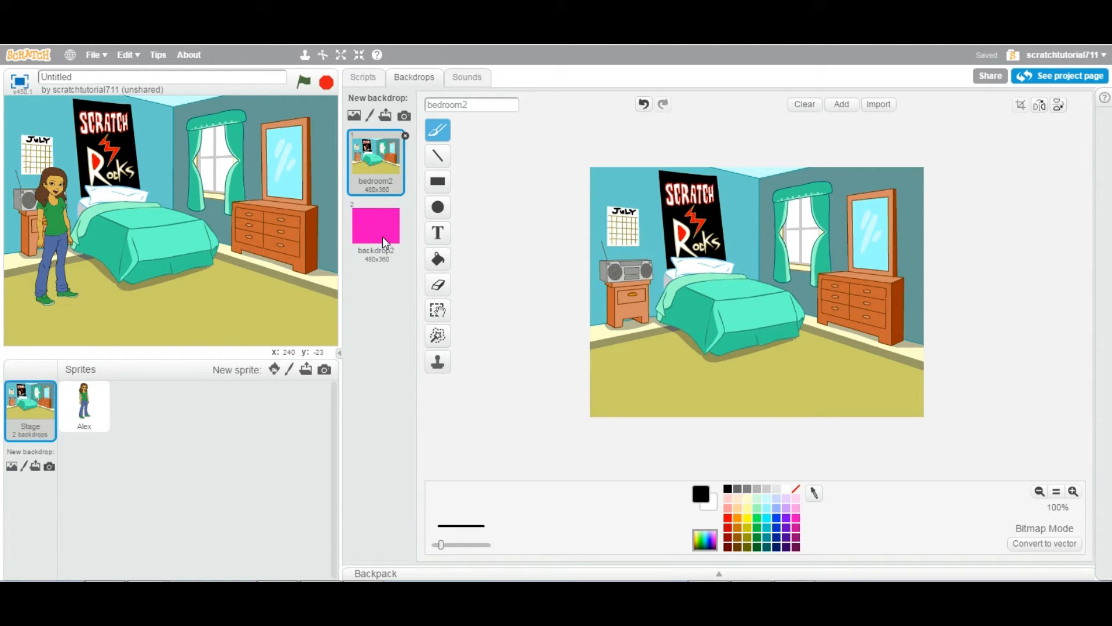
Delete the pink backdrop2, leaving only bedroom2 on the Stage
{"action": "left_click", "coordinate": [376, 227]}
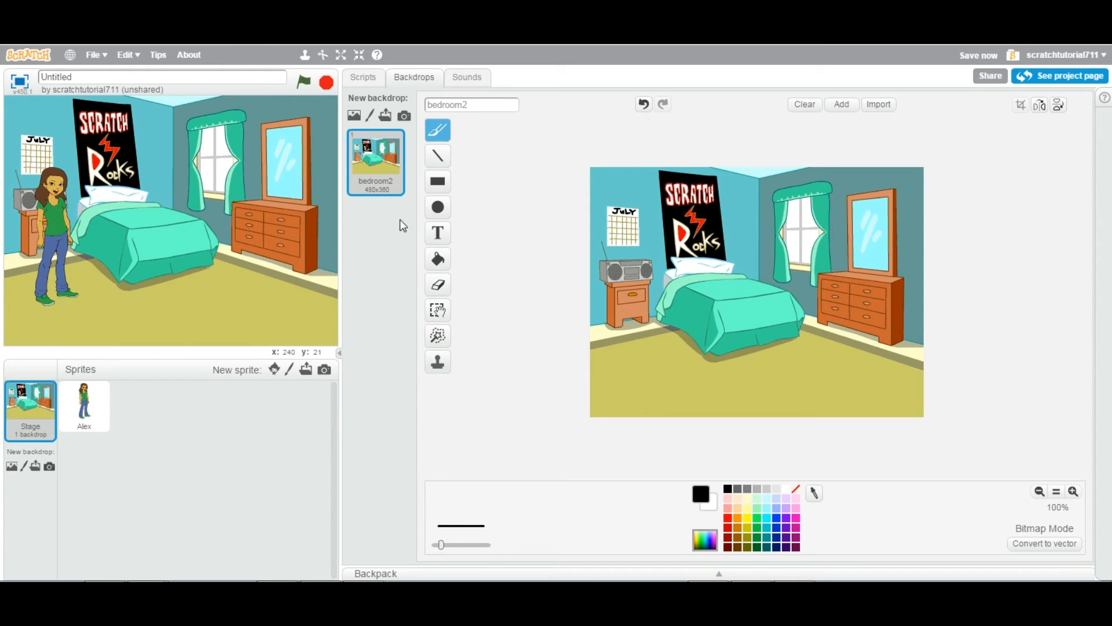
{"action": "mouse_move", "coordinate": [388, 259]}
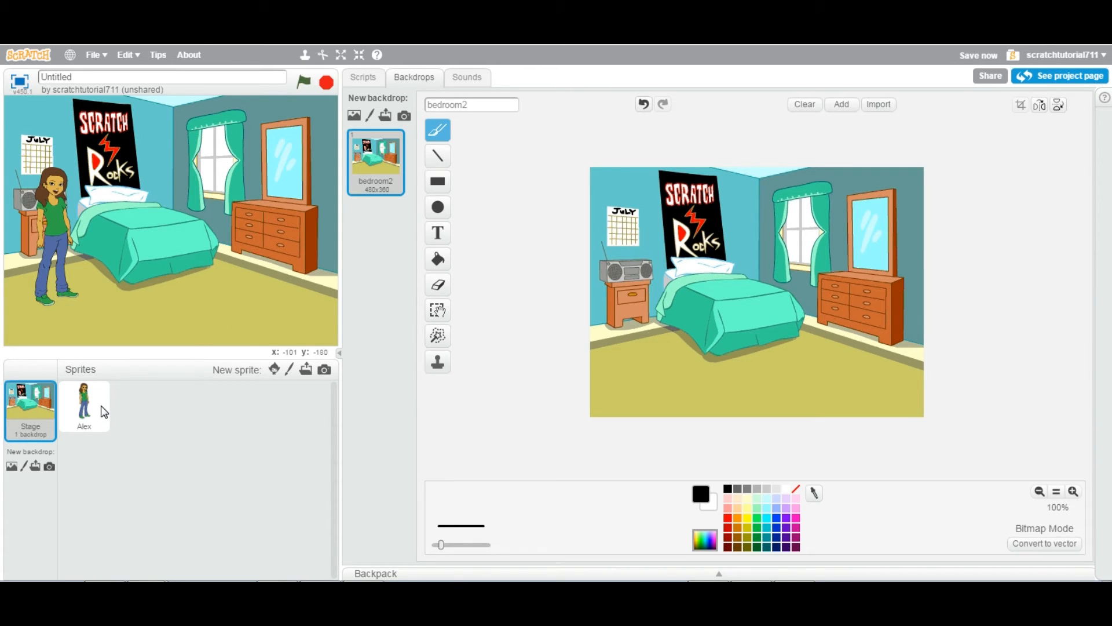
{"action": "left_click", "coordinate": [99, 410]}
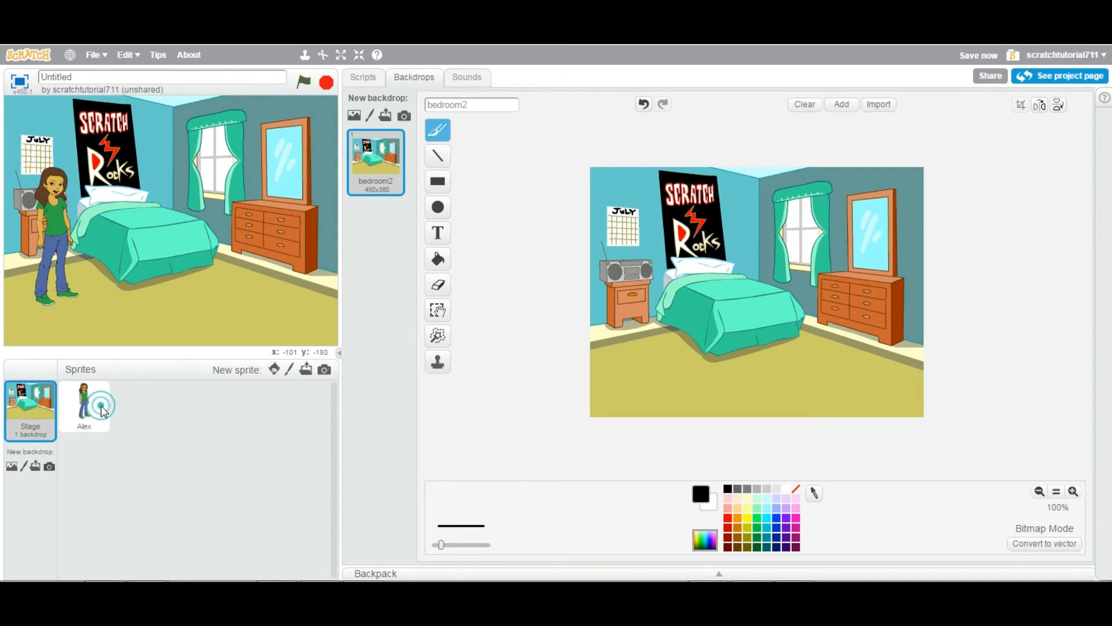
{"action": "left_click", "coordinate": [84, 405]}
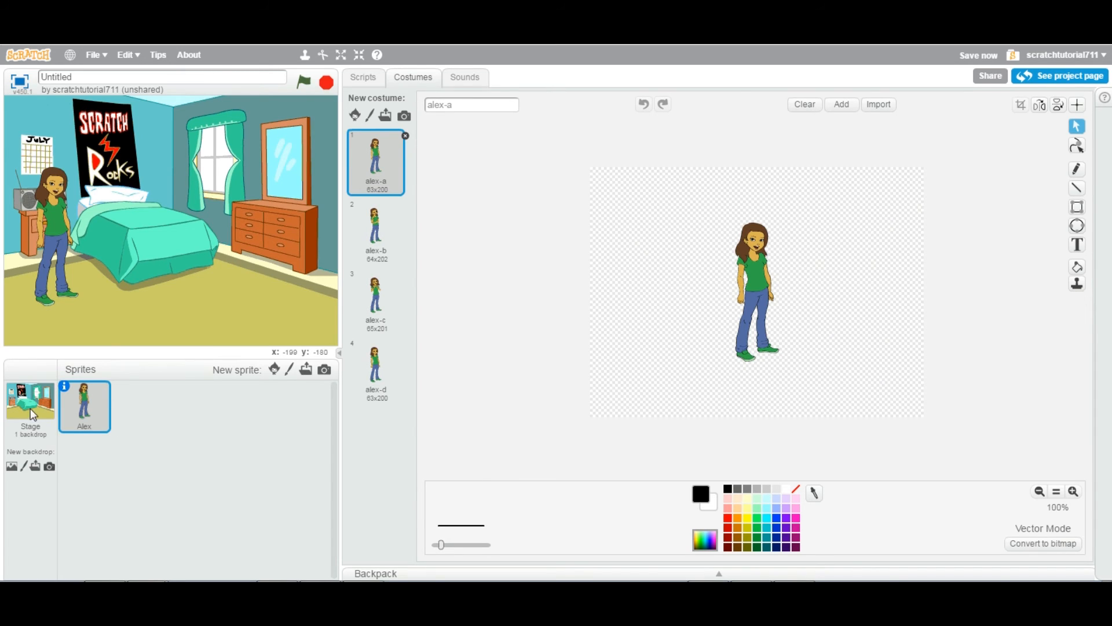
{"action": "left_click", "coordinate": [30, 404]}
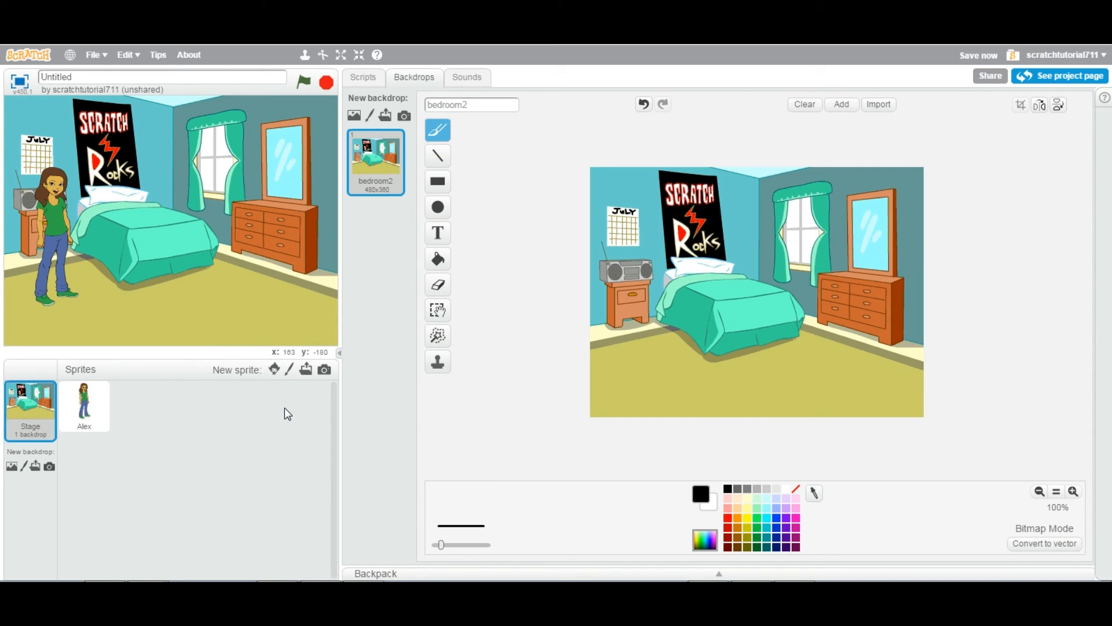